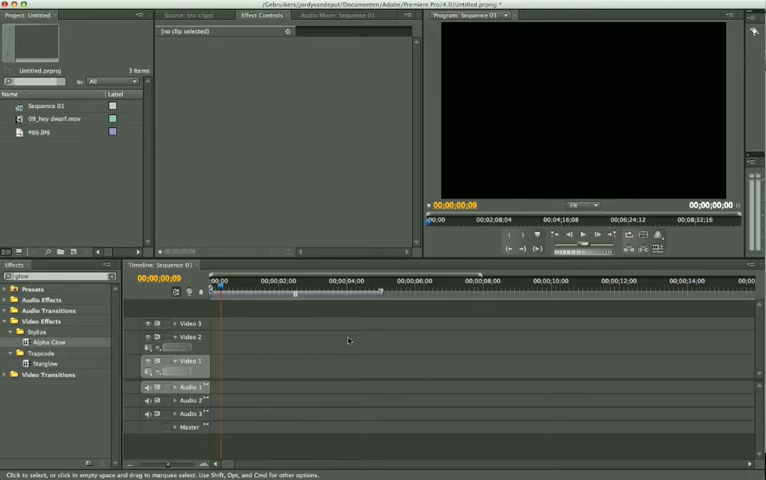
pyautogui.moveTo(246, 117)
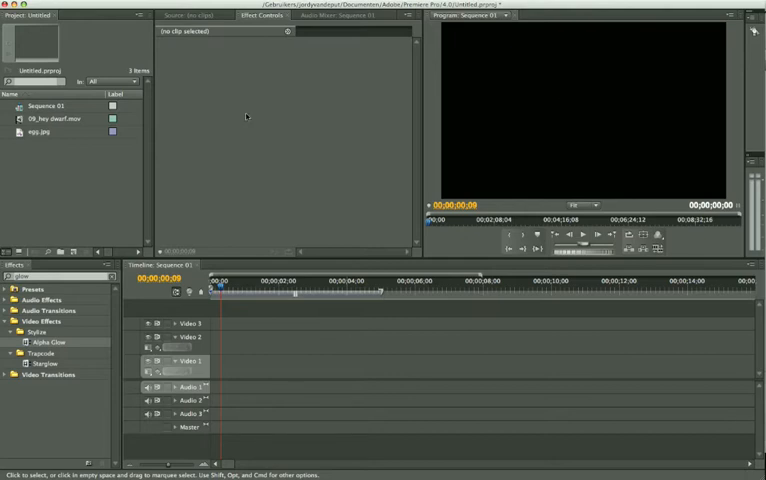
pyautogui.moveTo(69, 196)
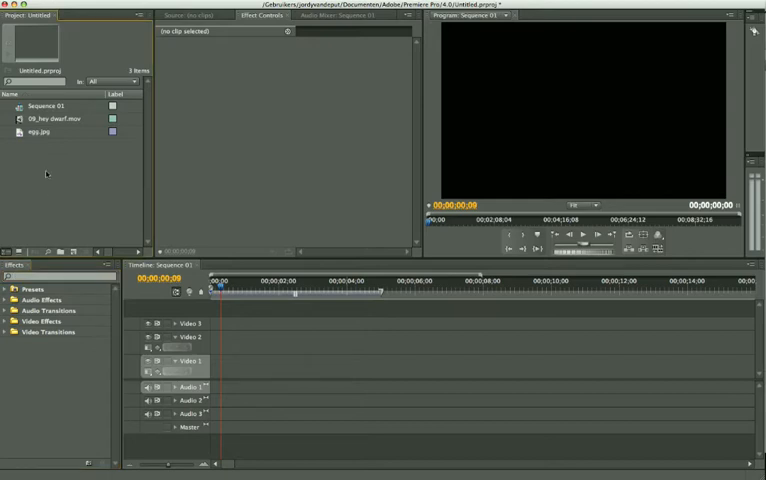
# Step: Create a 1280×720 green colour matte named BG Green in the project
pyautogui.rightClick(45, 174)
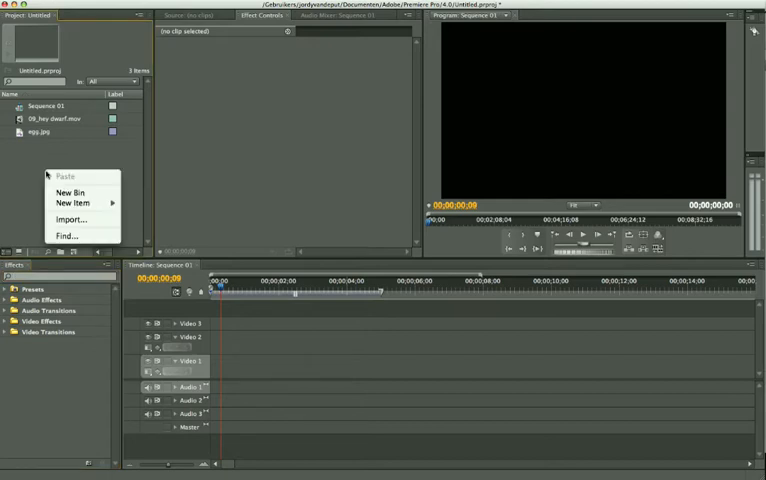
pyautogui.moveTo(92, 211)
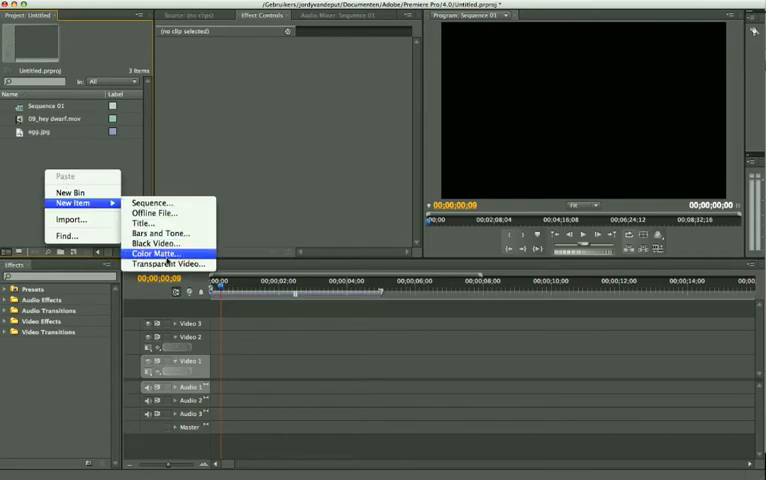
pyautogui.click(160, 253)
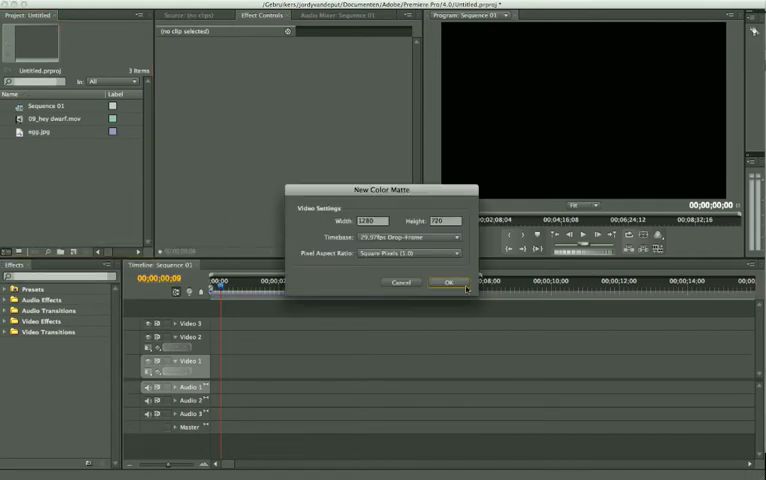
pyautogui.click(447, 281)
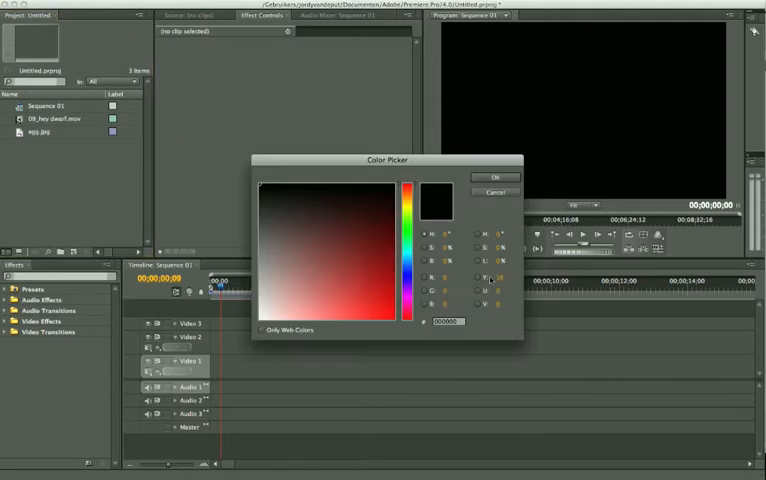
pyautogui.moveTo(293, 201)
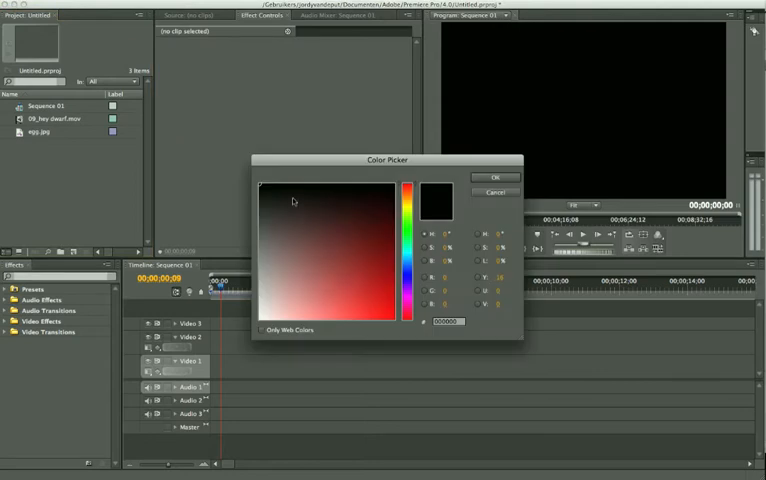
pyautogui.moveTo(318, 206)
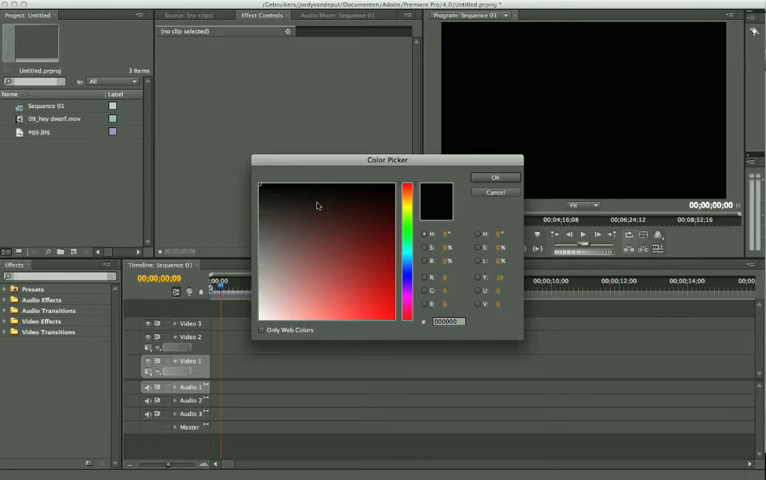
pyautogui.moveTo(327, 204)
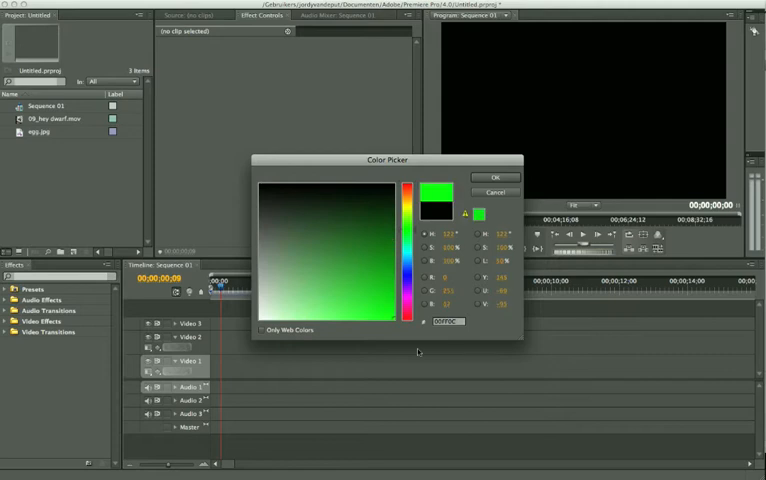
pyautogui.click(494, 177)
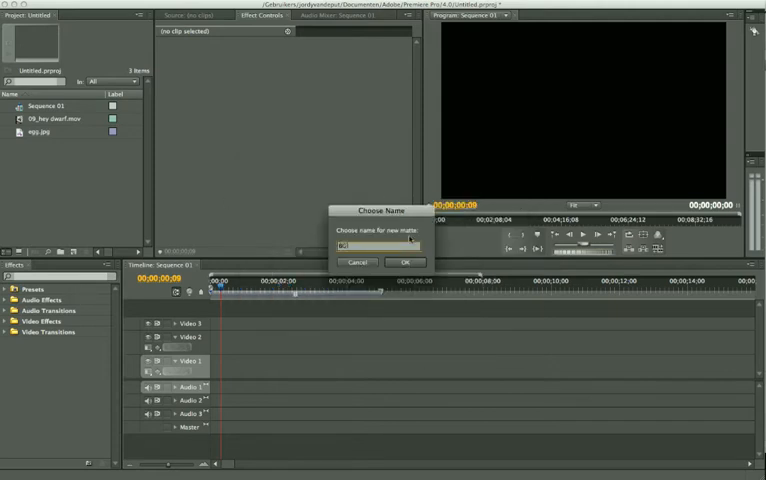
pyautogui.click(404, 261)
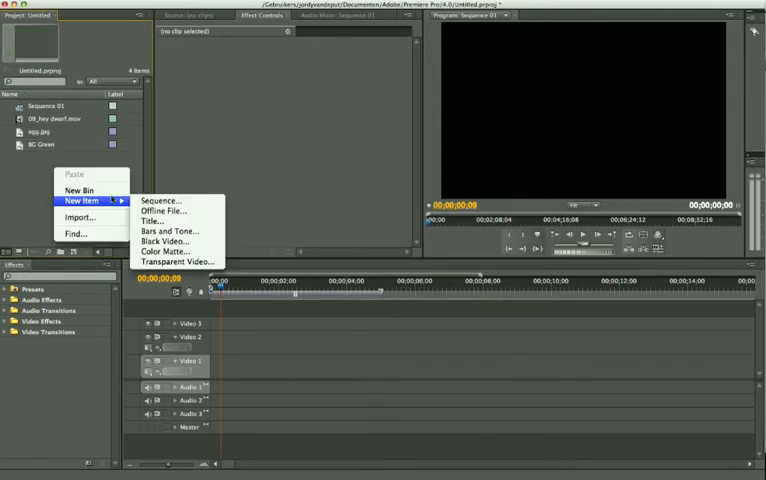
pyautogui.moveTo(35, 187)
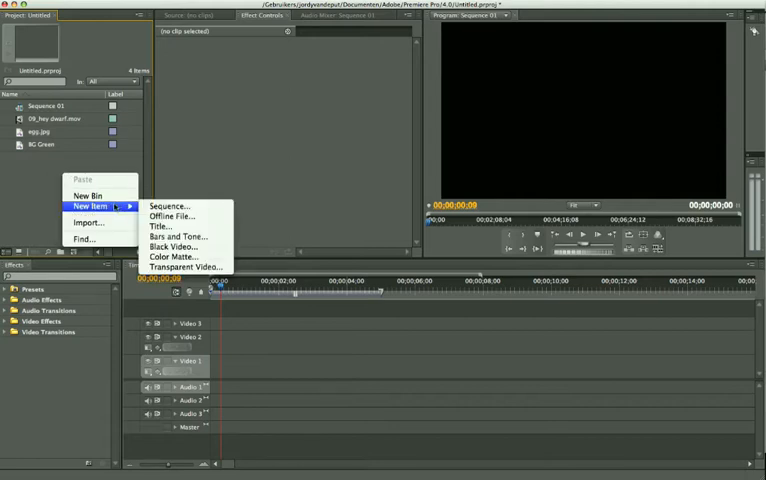
pyautogui.moveTo(173, 256)
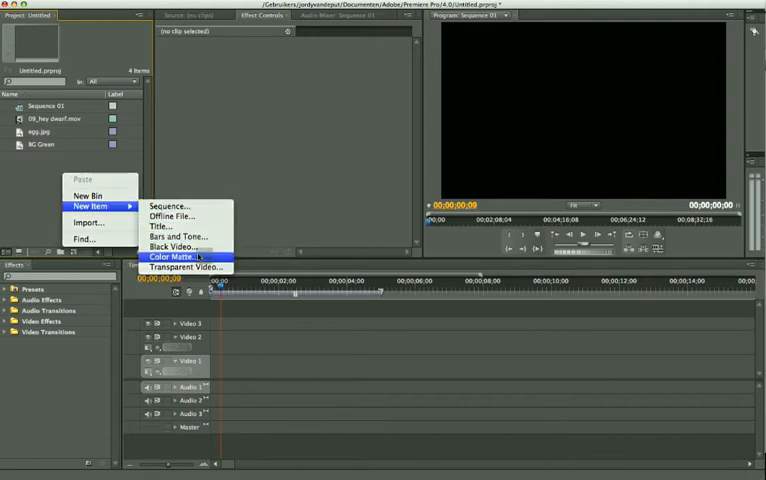
# Step: Create a red colour matte named Red Border, then deselect the project items
pyautogui.click(173, 257)
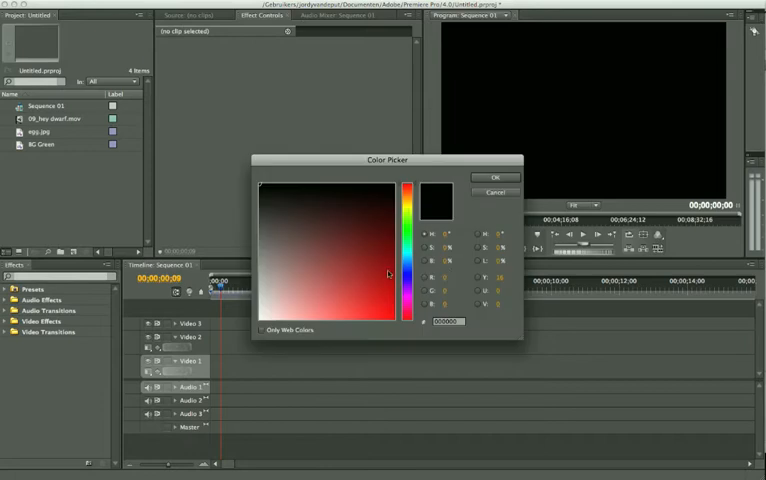
pyautogui.click(495, 177)
pyautogui.write('Red')
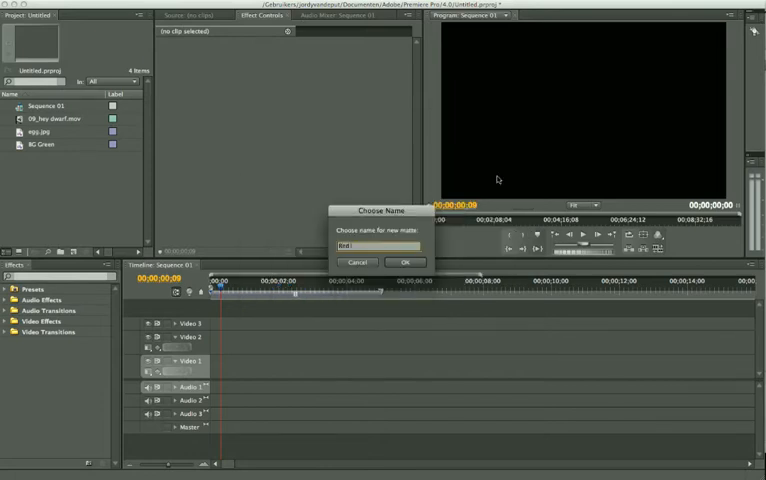
pyautogui.click(406, 261)
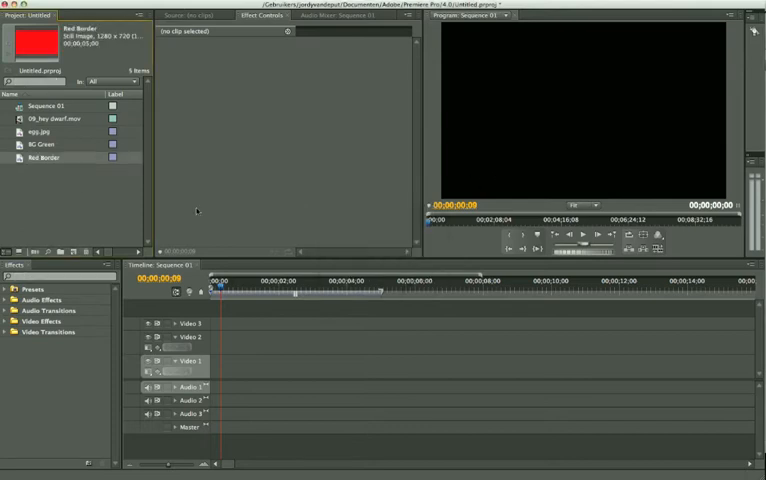
pyautogui.click(43, 157)
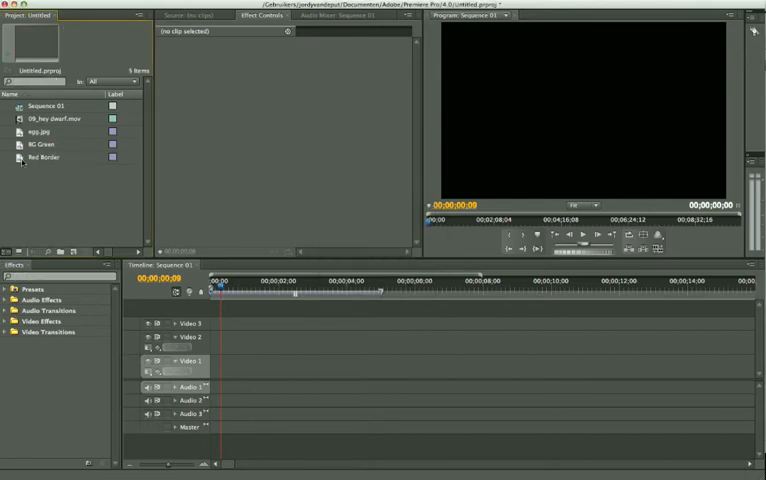
# Step: Place BG Green on Video 2 above Red Border on Video 1 and select it
pyautogui.click(43, 158)
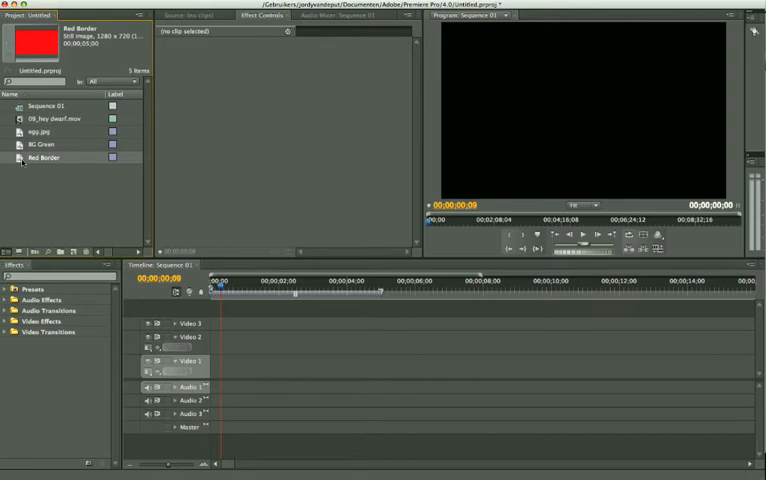
pyautogui.moveTo(266, 253)
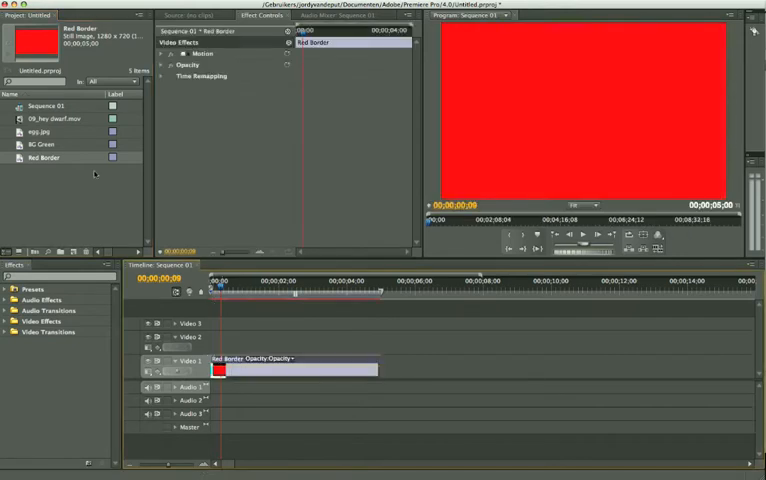
pyautogui.click(45, 131)
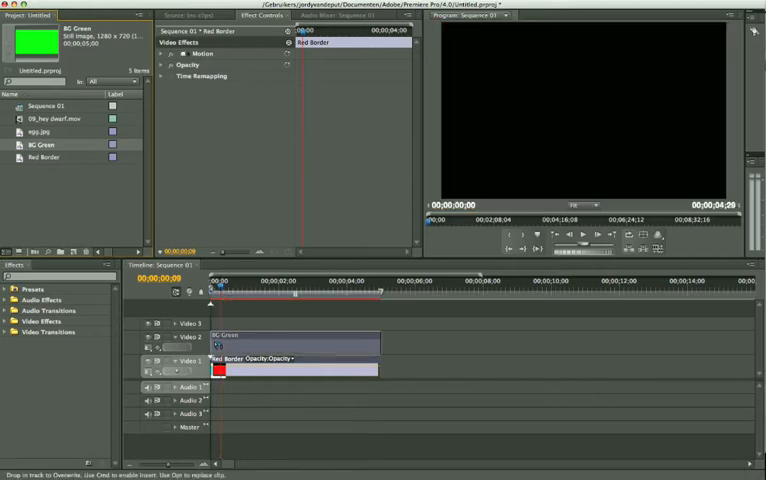
pyautogui.click(290, 341)
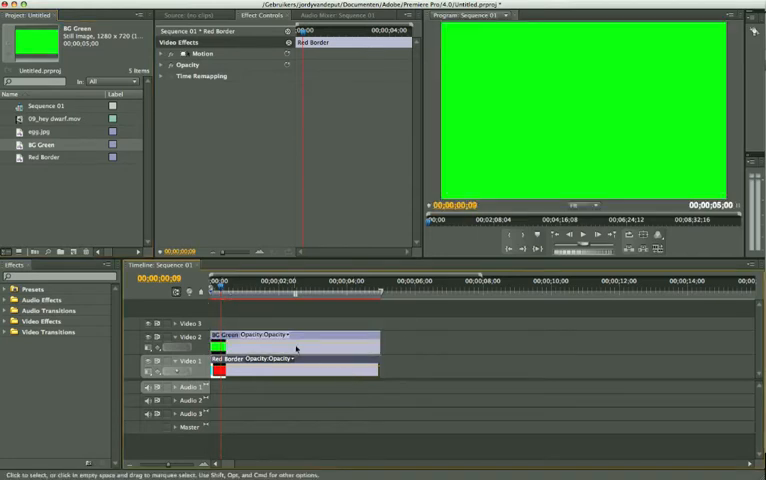
pyautogui.click(290, 335)
pyautogui.write('edge')
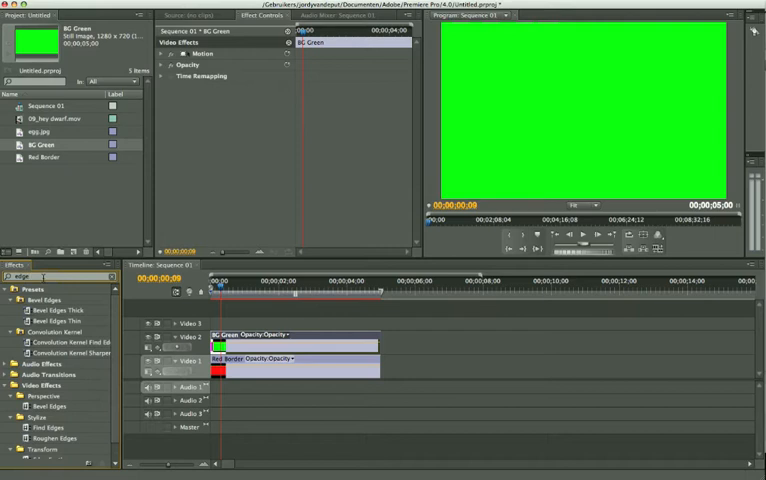
# Step: Apply Roughen Edges to BG Green with Border set to 200
pyautogui.scroll(-3)
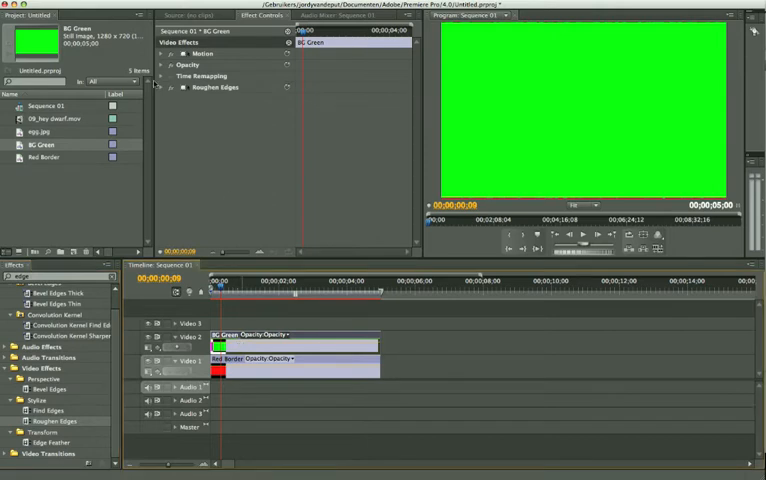
pyautogui.click(168, 87)
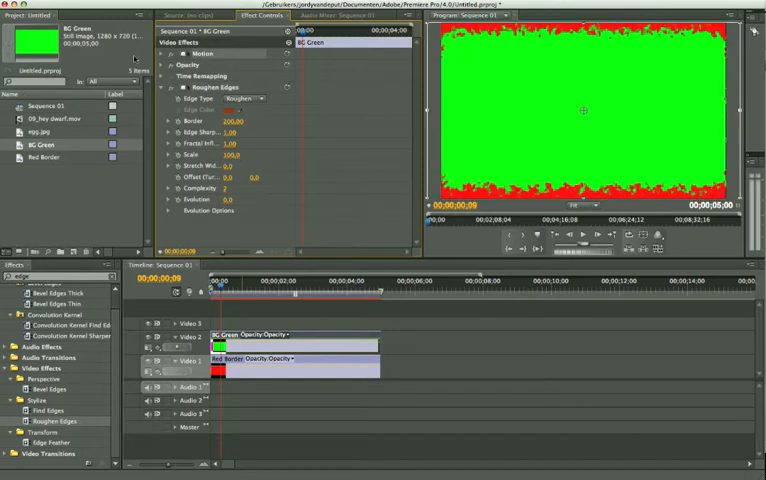
pyautogui.click(166, 54)
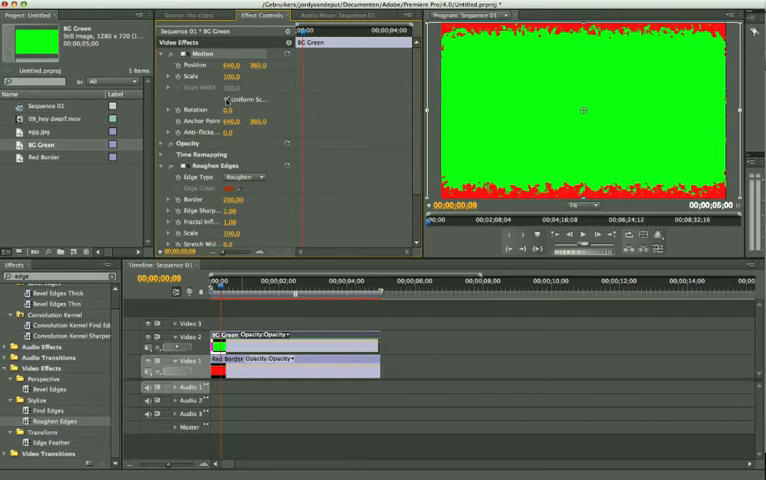
pyautogui.click(168, 88)
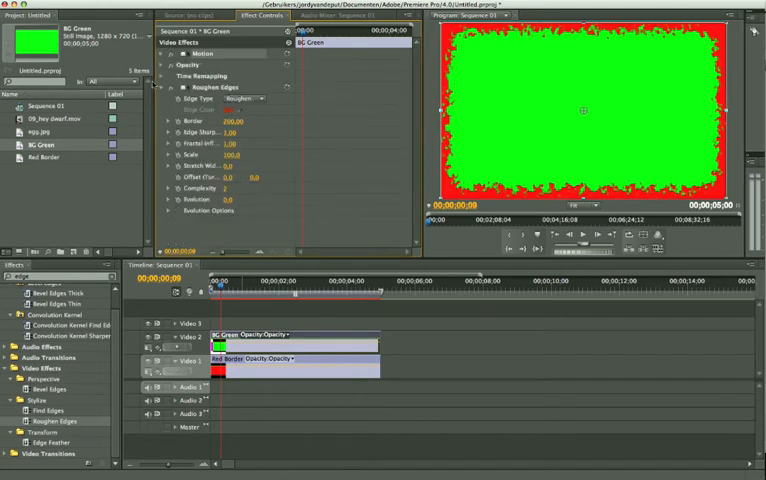
pyautogui.click(482, 343)
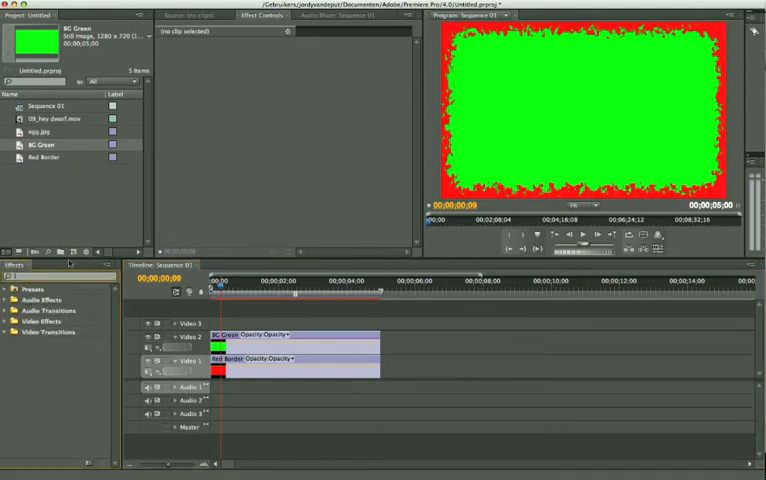
pyautogui.moveTo(536, 165)
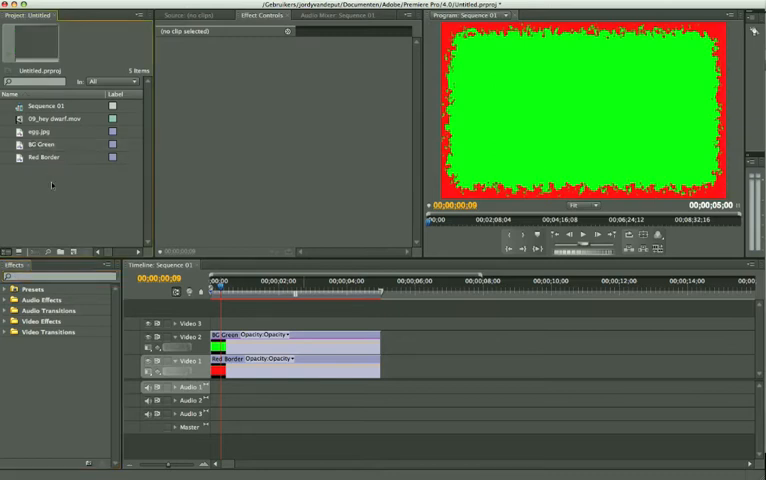
# Step: Nest Sequence 01 in a new 'border' sequence, non-uniformly scaled to width 110
pyautogui.rightClick(52, 184)
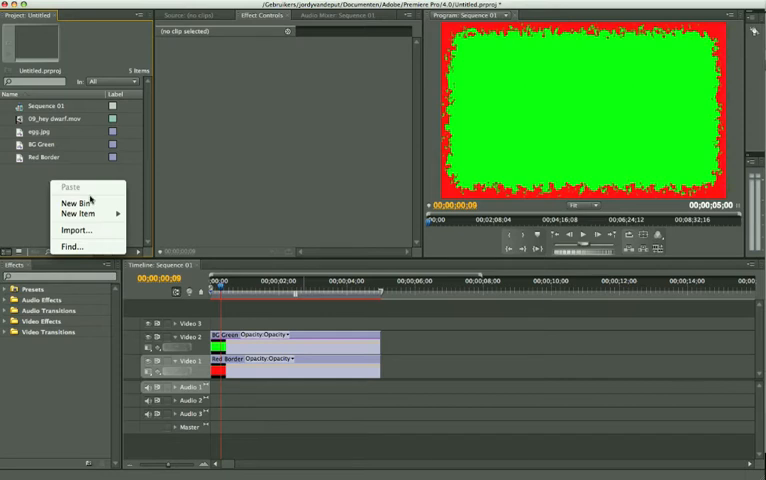
pyautogui.click(357, 218)
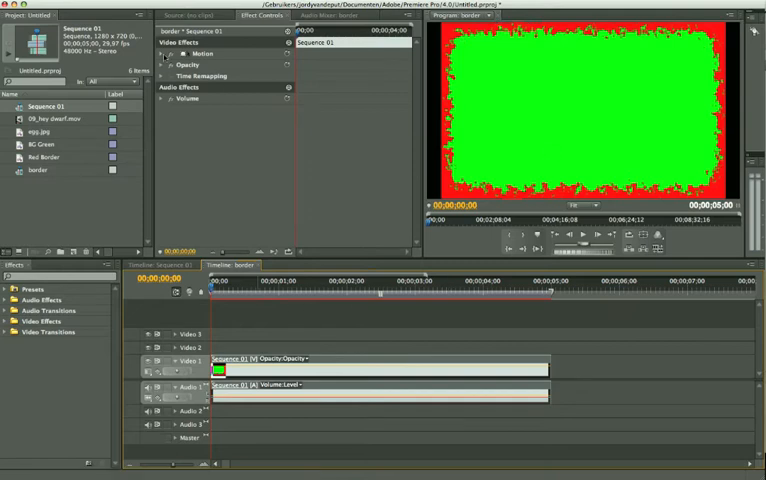
pyautogui.click(163, 54)
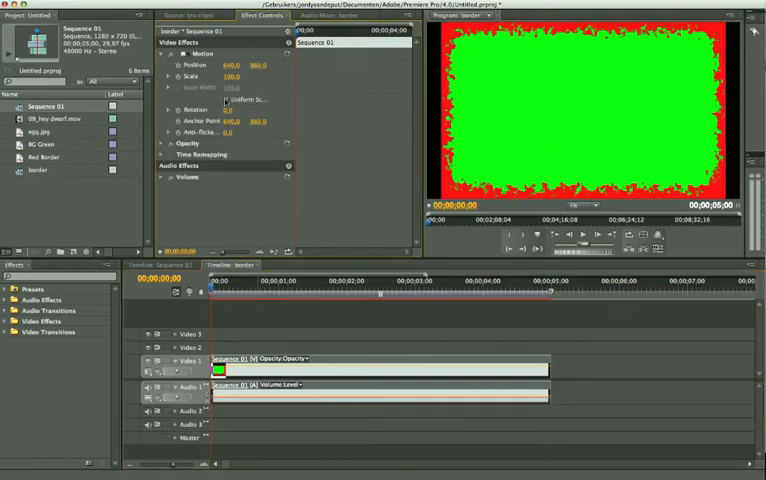
pyautogui.click(228, 98)
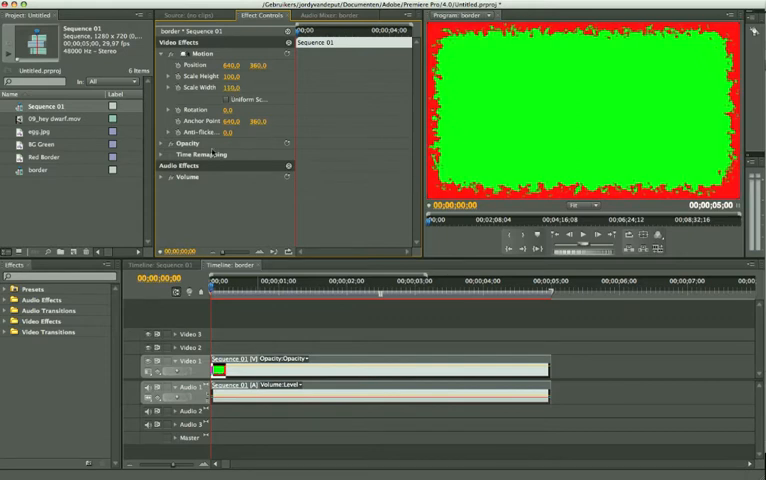
pyautogui.click(165, 53)
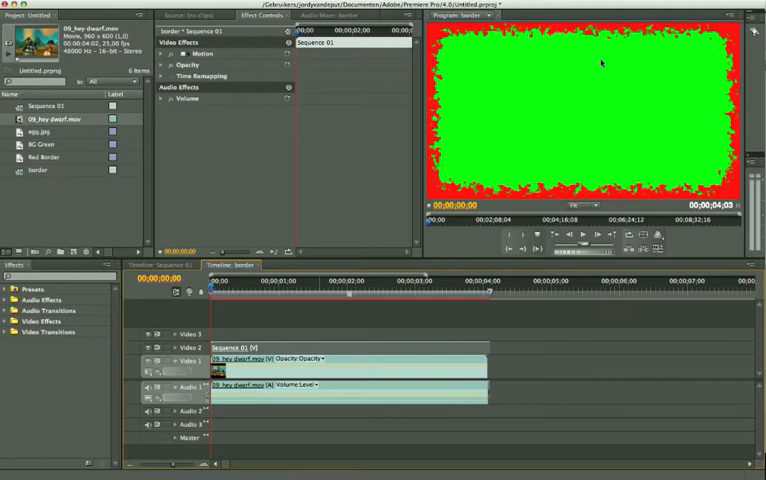
pyautogui.moveTo(229, 199)
pyautogui.write('color key')
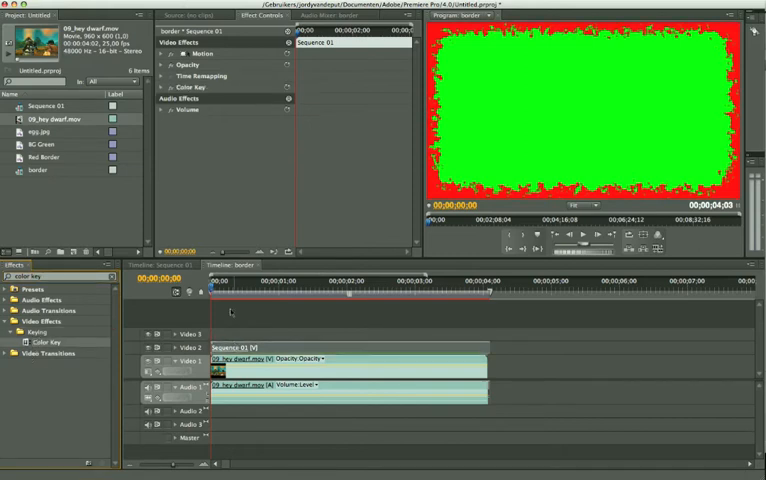
# Step: Set Color Key's key colour to green and scale 09_hey dwarf.mov to 132
pyautogui.click(165, 87)
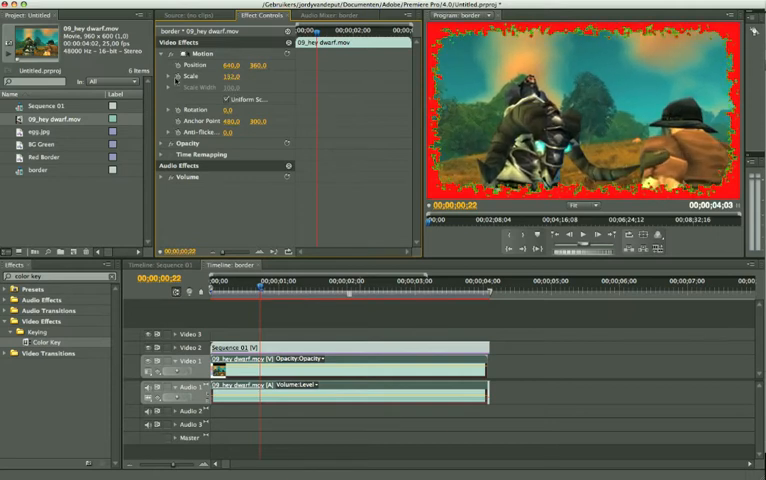
pyautogui.click(169, 54)
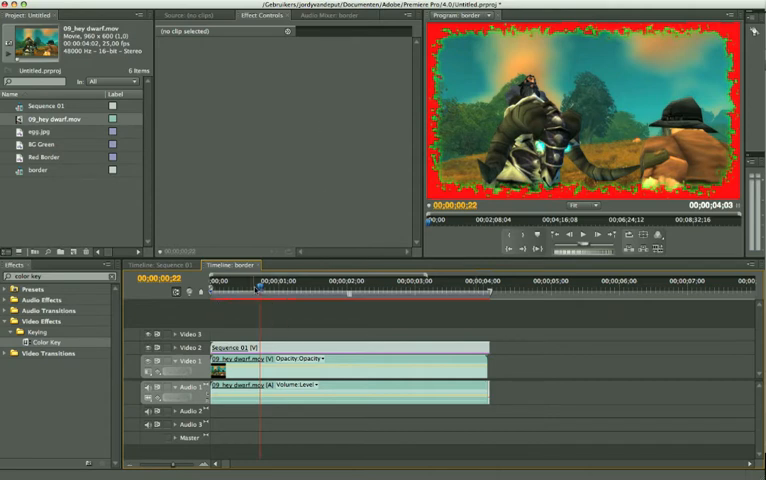
pyautogui.moveTo(389, 75)
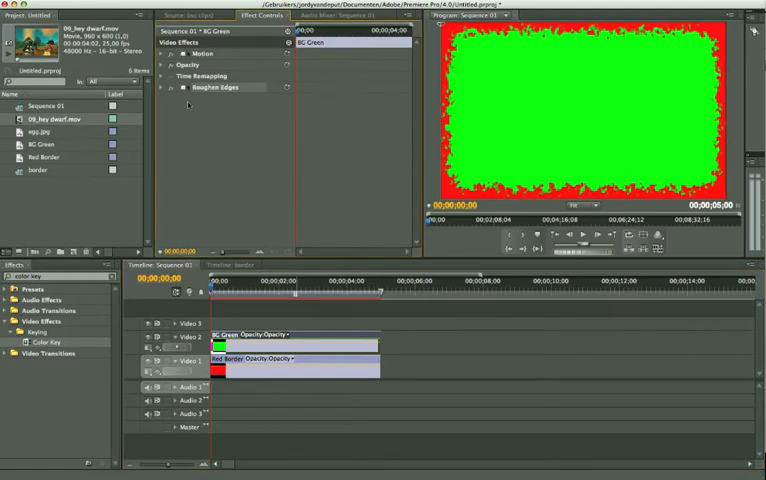
# Step: Set BG Green's Roughen Edges Border to 500 and Scale to 10 in Sequence 01
pyautogui.click(170, 87)
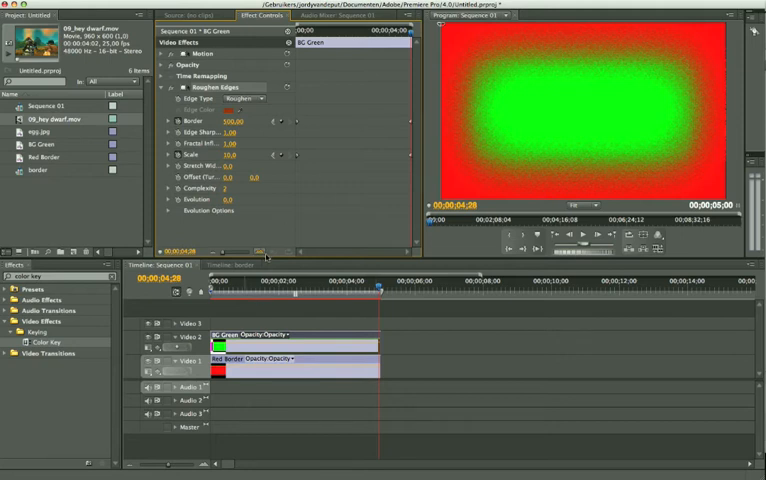
pyautogui.moveTo(267, 250)
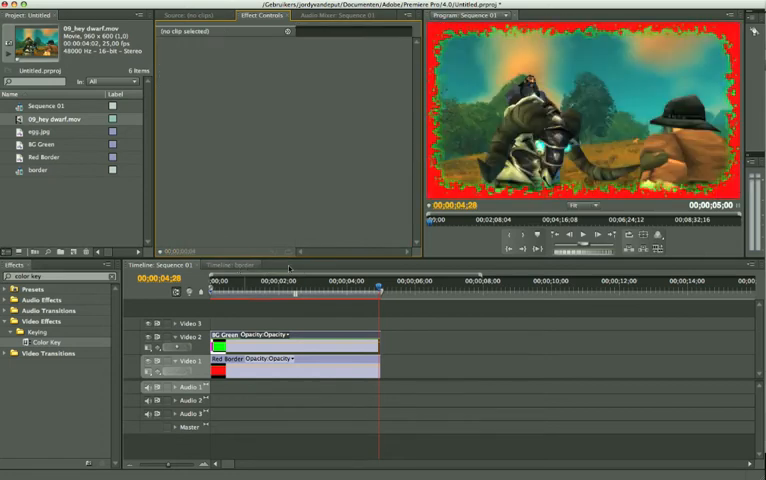
# Step: Raise BG Green's Roughen Edges Border in Sequence 01 and preview the border sequence
pyautogui.click(235, 264)
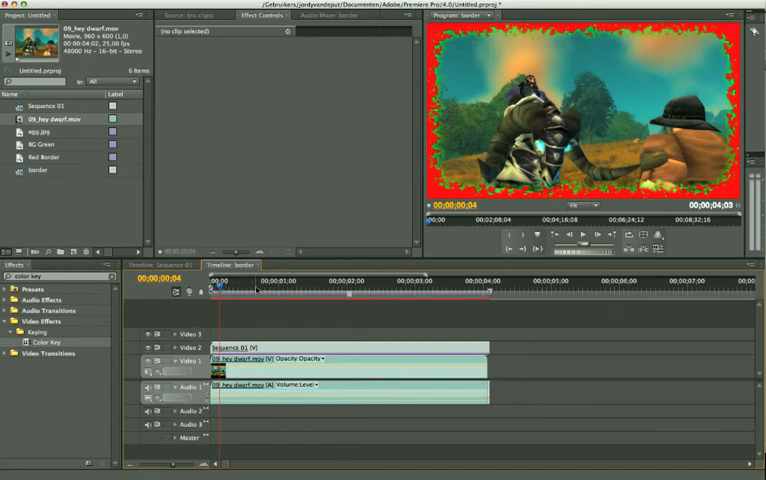
pyautogui.click(291, 293)
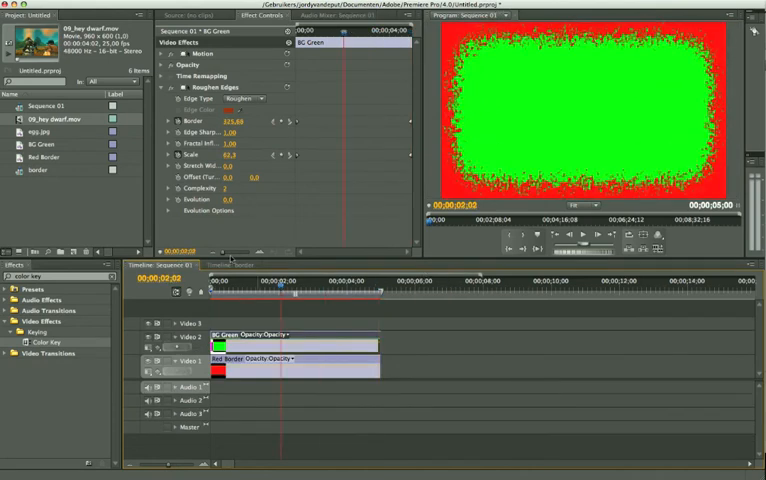
pyautogui.click(234, 264)
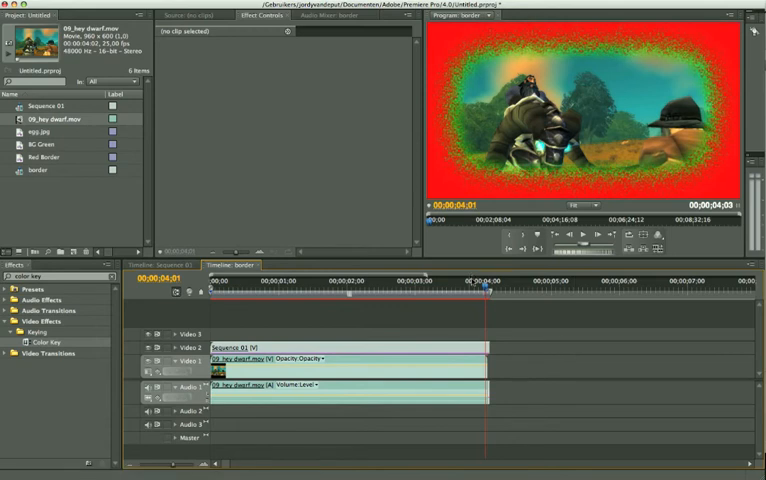
pyautogui.click(285, 290)
pyautogui.write('garbage')
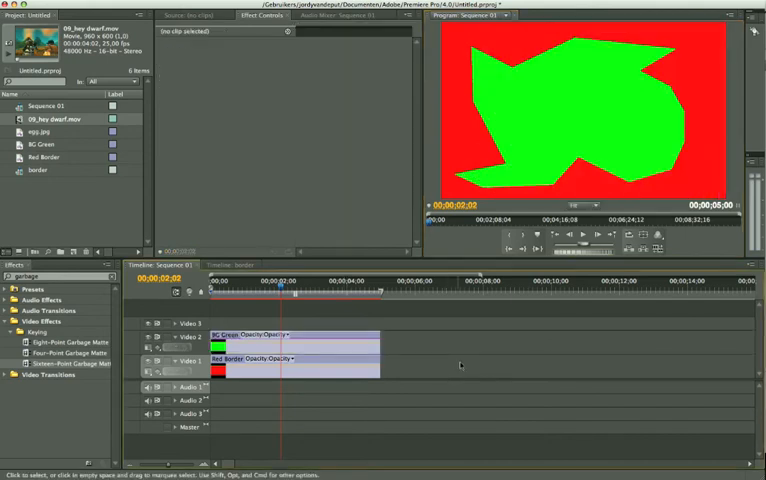
# Step: In the border sequence, set nested Sequence 01's Color Key Tolerance and Edge Feather to 100
pyautogui.click(237, 264)
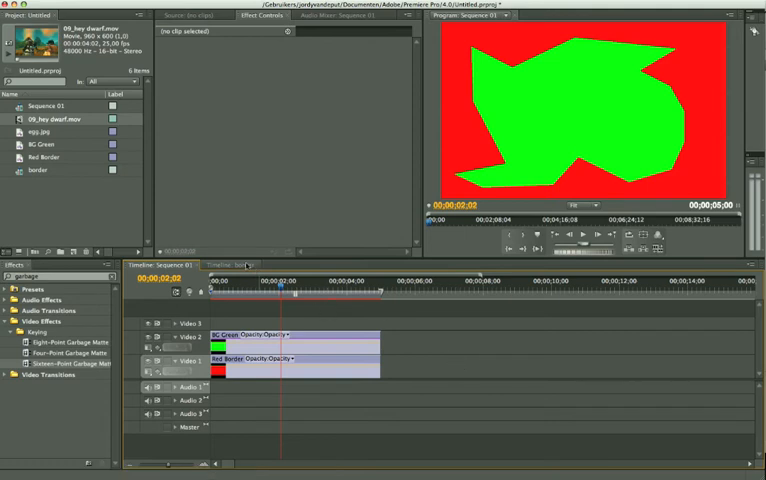
pyautogui.click(232, 264)
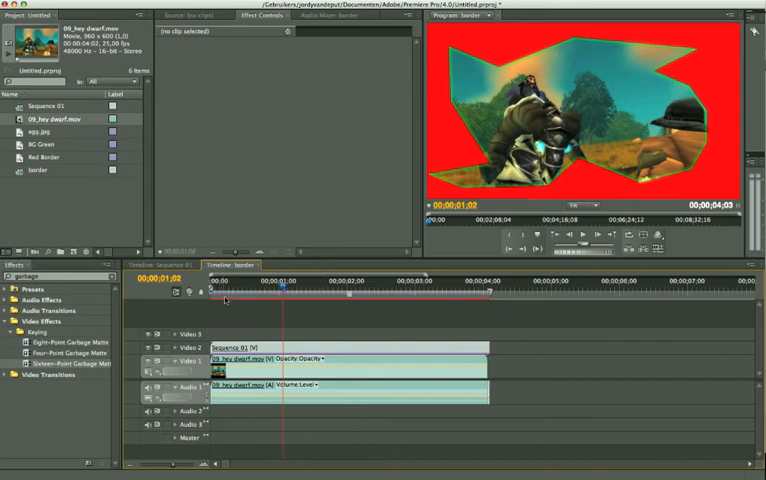
pyautogui.click(273, 290)
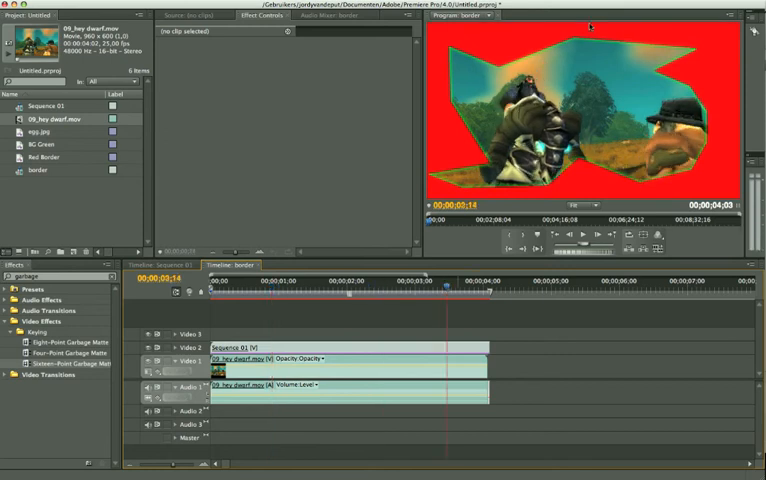
pyautogui.click(250, 346)
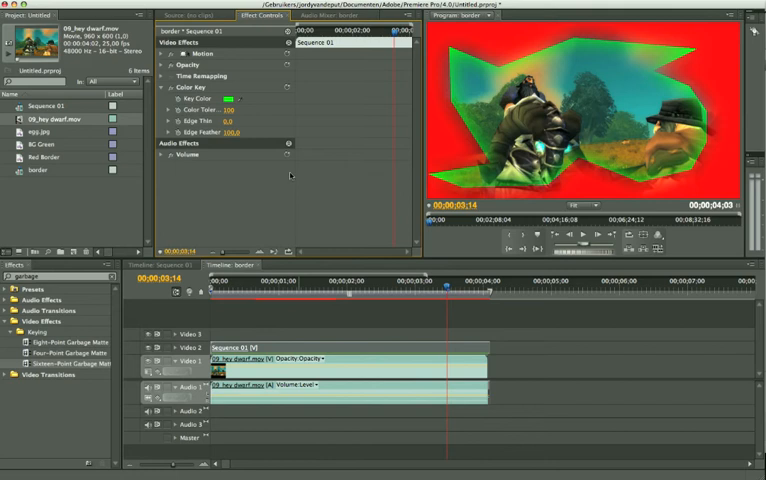
pyautogui.moveTo(324, 250)
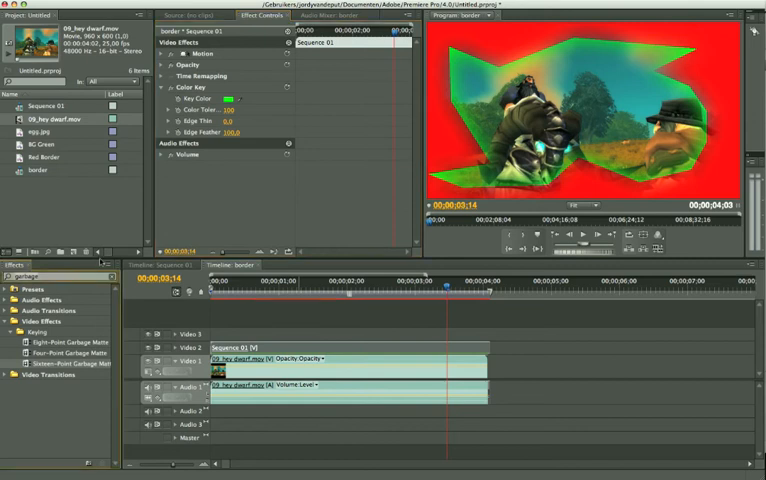
# Step: Clear the Effects search, remove the nested Sequence 01 clip, and select the egg image
pyautogui.click(20, 332)
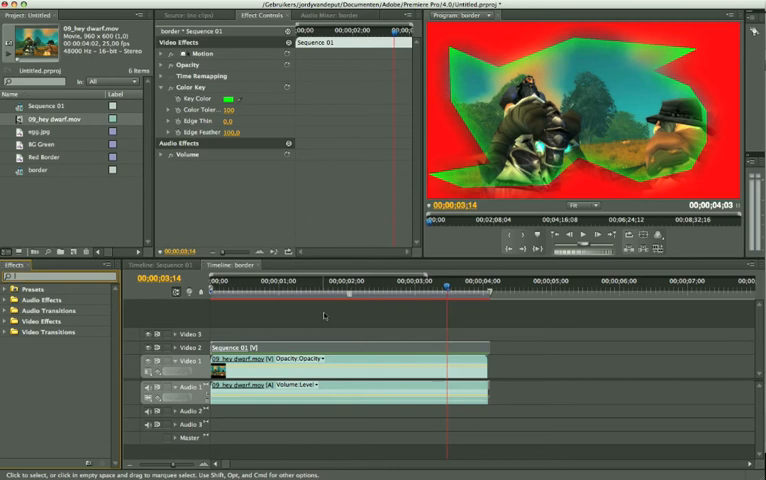
pyautogui.moveTo(269, 346)
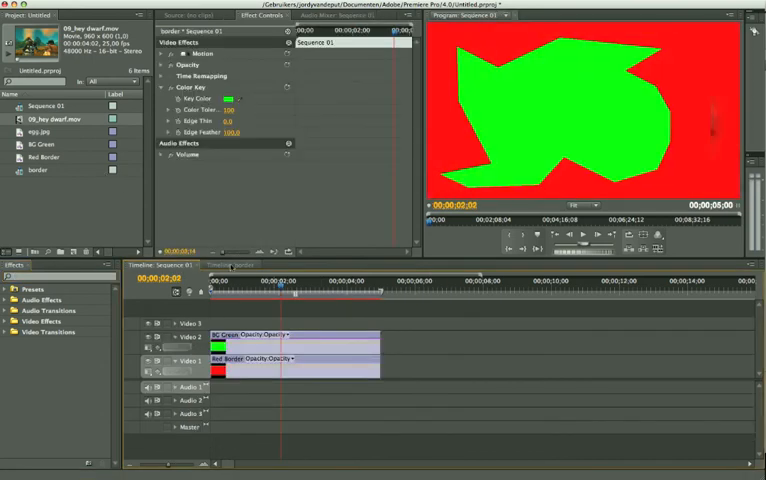
pyautogui.click(240, 264)
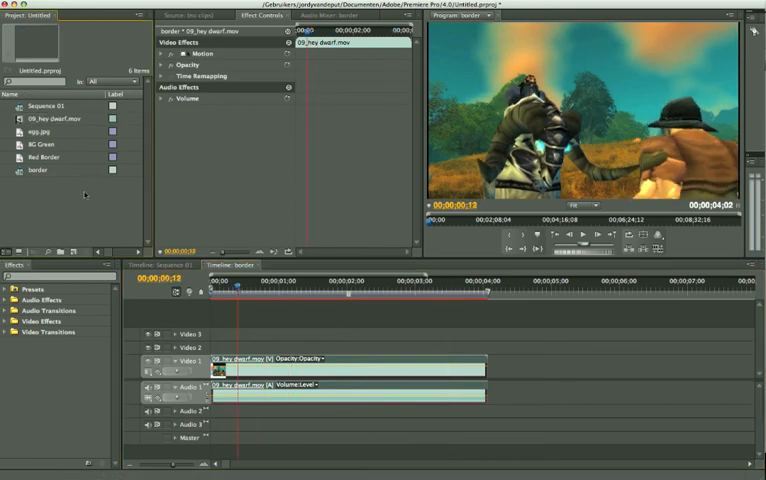
pyautogui.click(45, 131)
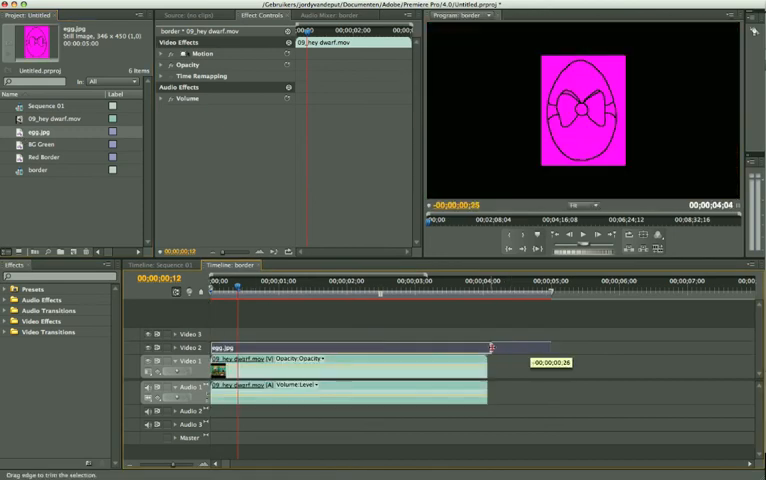
# Step: Trim egg.jpg on Video 2 so it ends with the gameplay clip
pyautogui.click(307, 283)
pyautogui.write('color k')
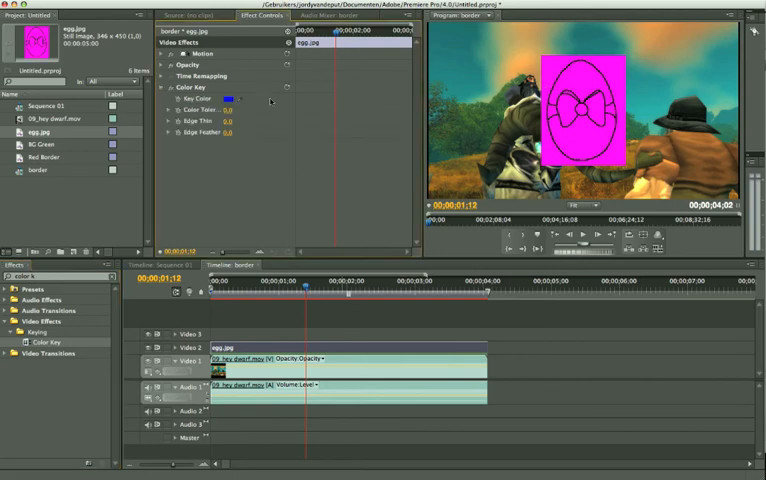
# Step: Eyedrop the egg's pink as the Color Key colour and raise Color Tolerance
pyautogui.click(228, 96)
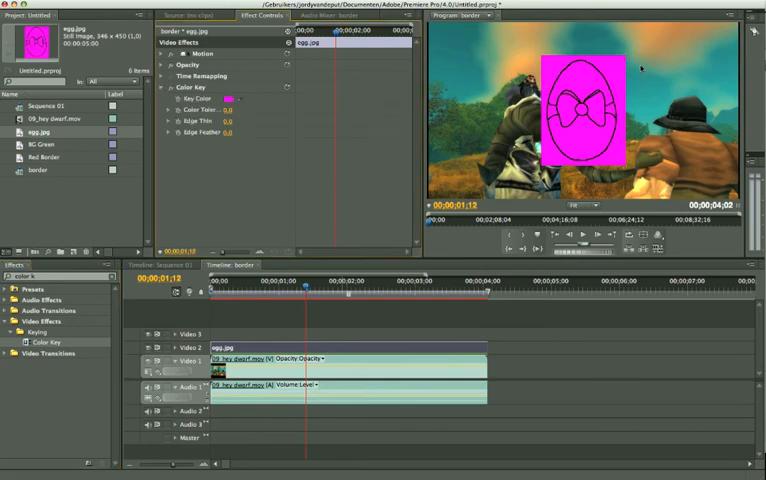
pyautogui.click(228, 99)
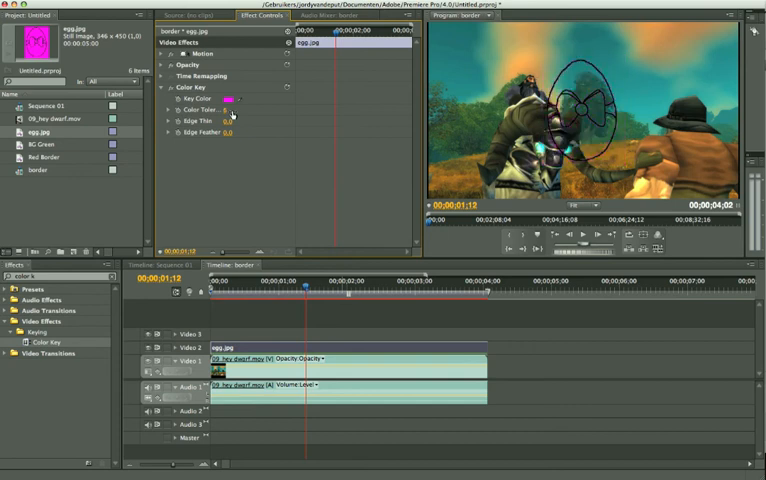
pyautogui.moveTo(230, 140)
pyautogui.write('garb')
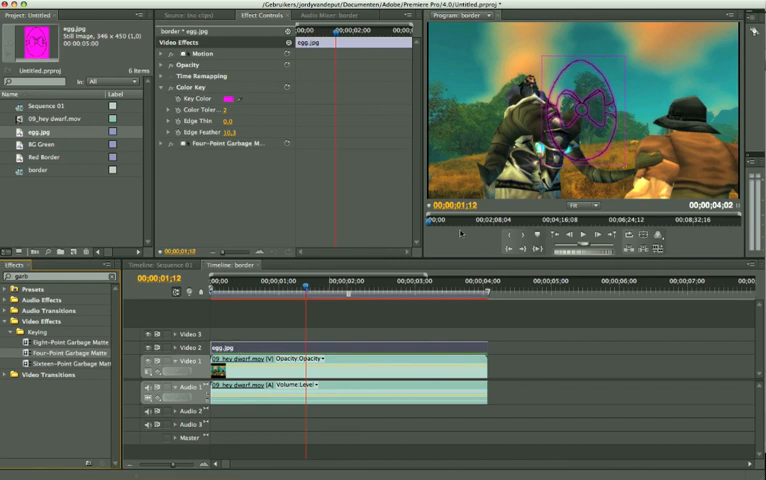
# Step: Expand Four-Point Garbage Matte in Effect Controls to reveal its corner settings
pyautogui.click(171, 143)
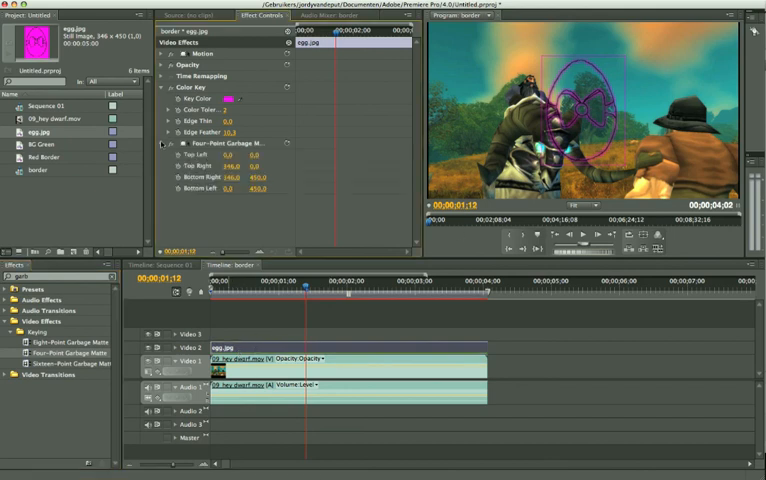